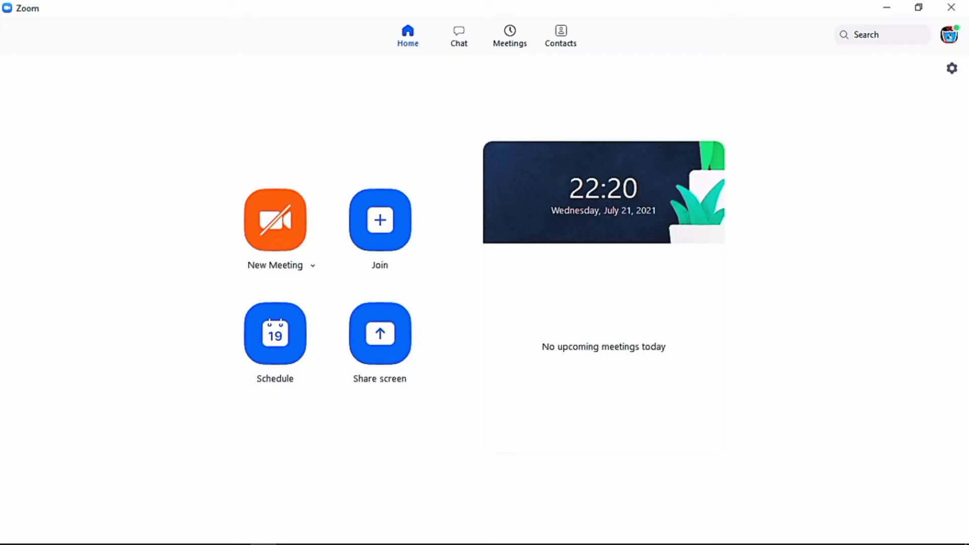
# - Start an instant meeting from the Zoom Home tab with New Meeting
pyautogui.click(274, 219)
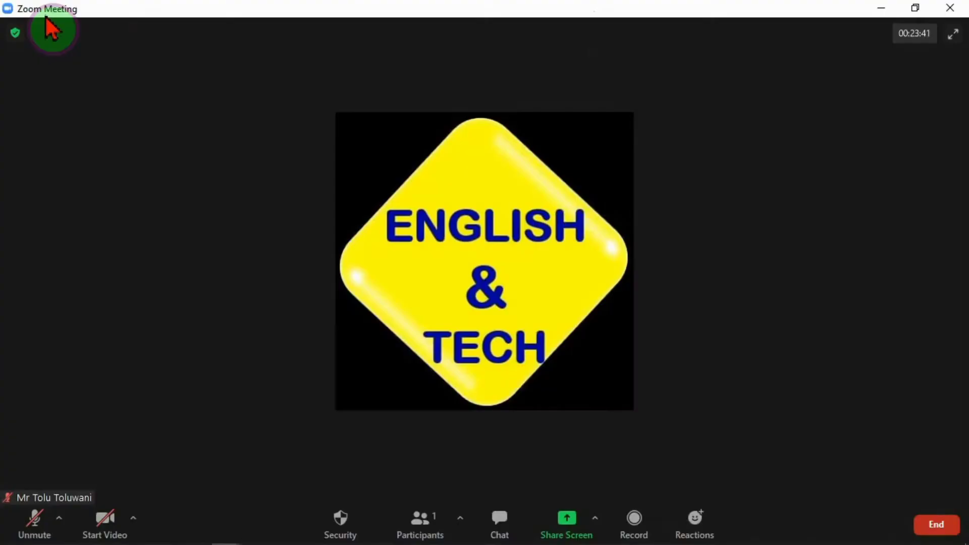
pyautogui.moveTo(703, 394)
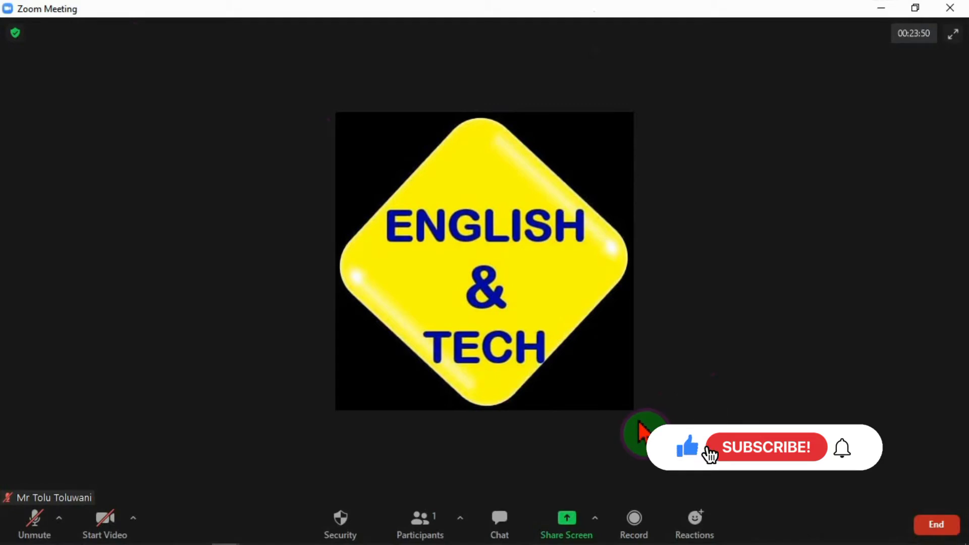
pyautogui.moveTo(566, 534)
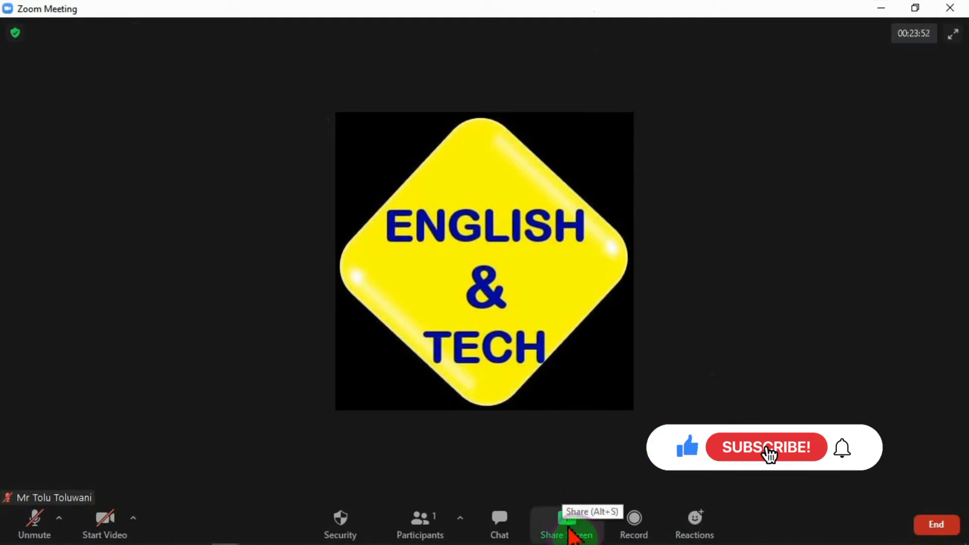
# - Bring up Zoom's share picker listing screens, whiteboard and open application windows
pyautogui.click(551, 525)
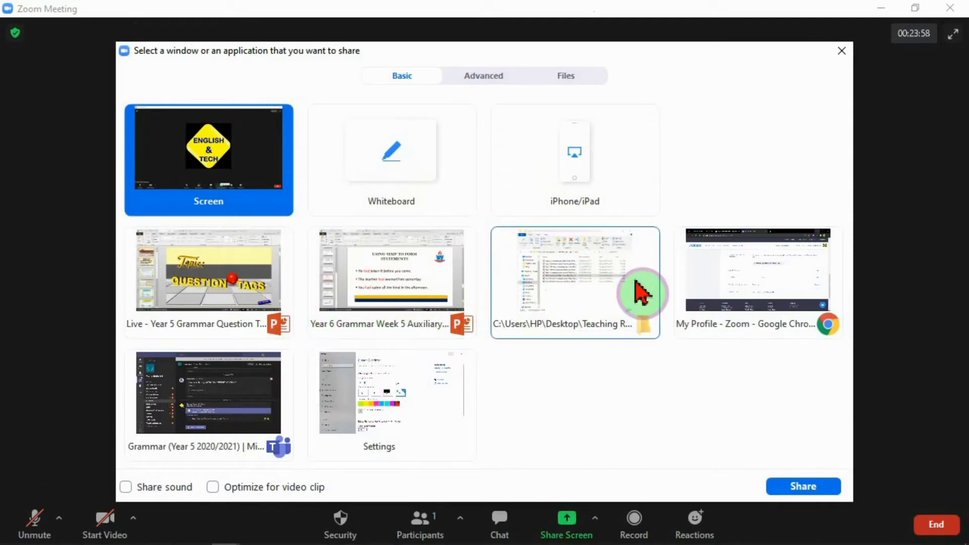
pyautogui.moveTo(608, 309)
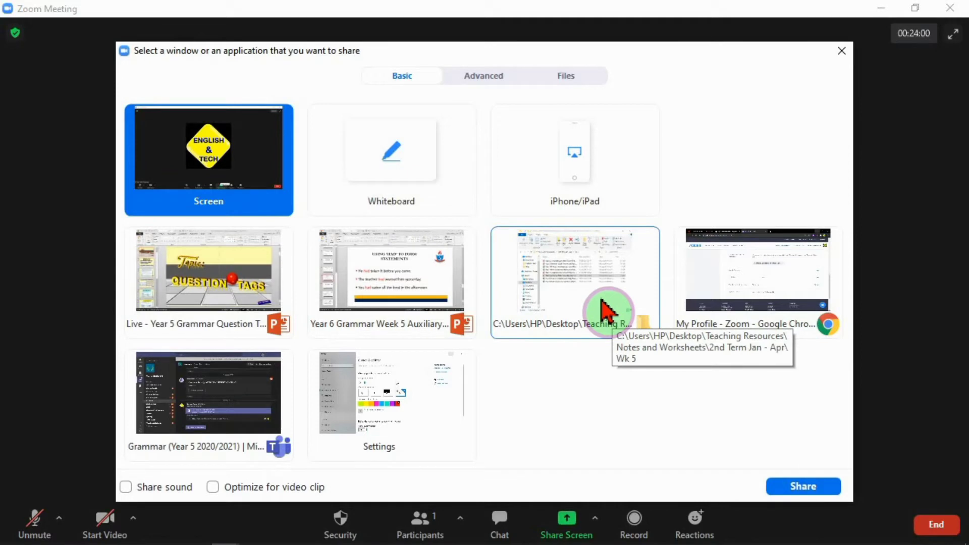
pyautogui.moveTo(401, 195)
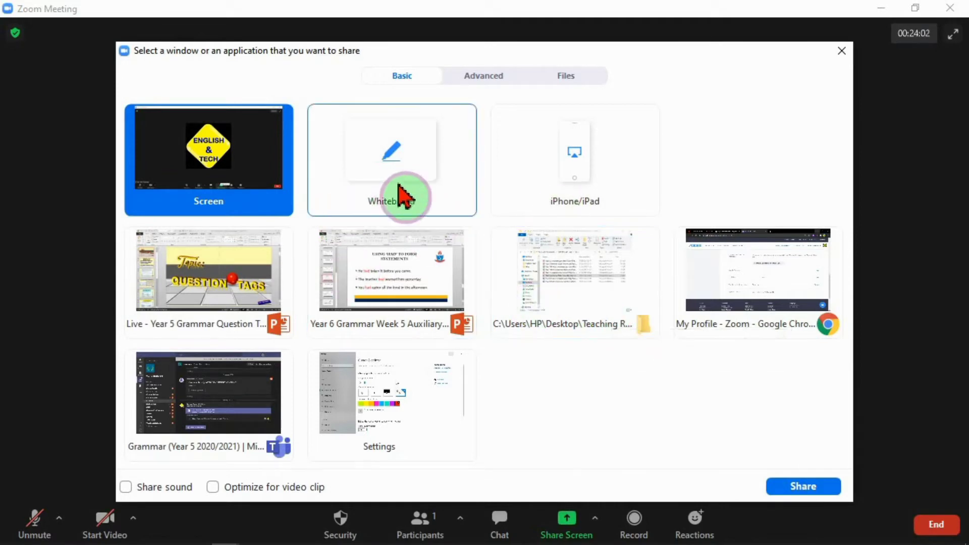
pyautogui.moveTo(207, 281)
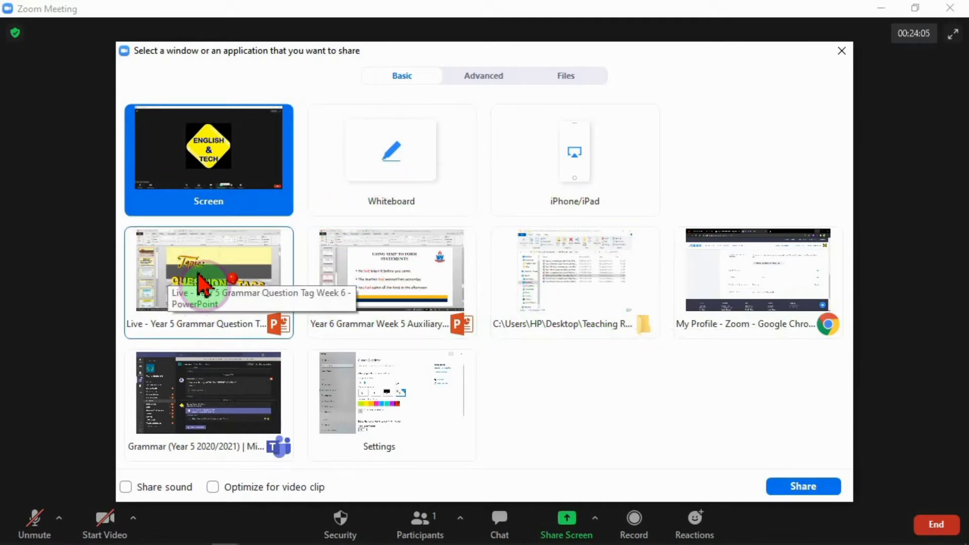
# - Share the Year 5 Grammar Question Tag deck, then review the camera, more-options and audio menus
pyautogui.doubleClick(209, 270)
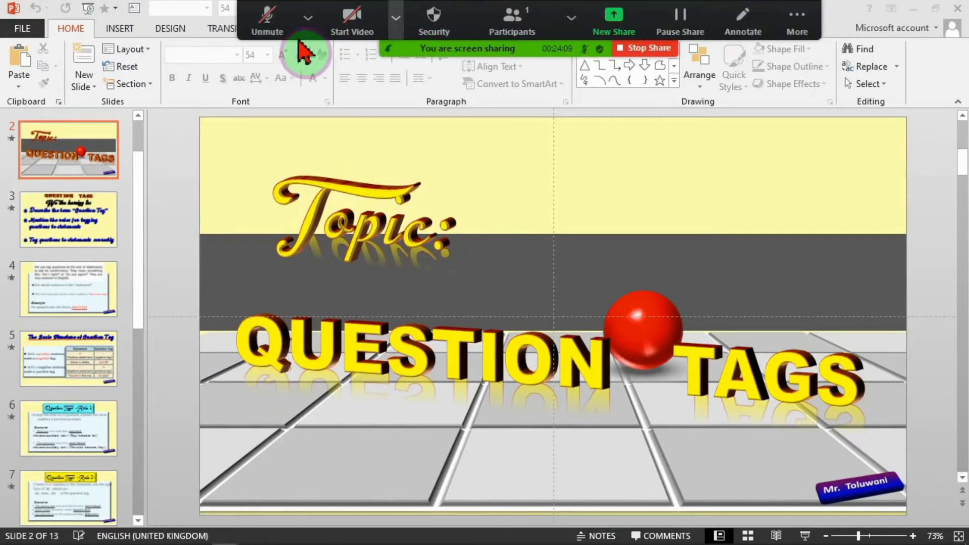
pyautogui.click(395, 18)
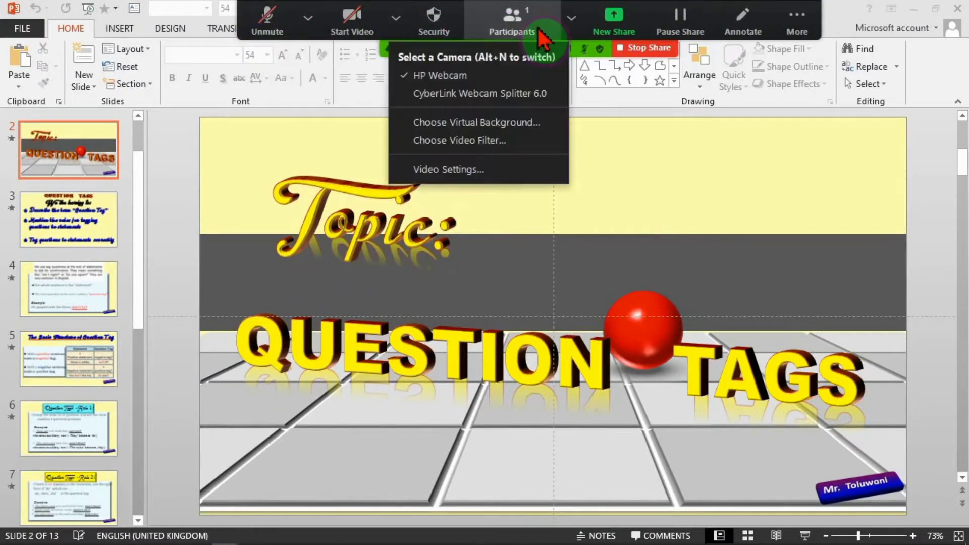
pyautogui.click(743, 22)
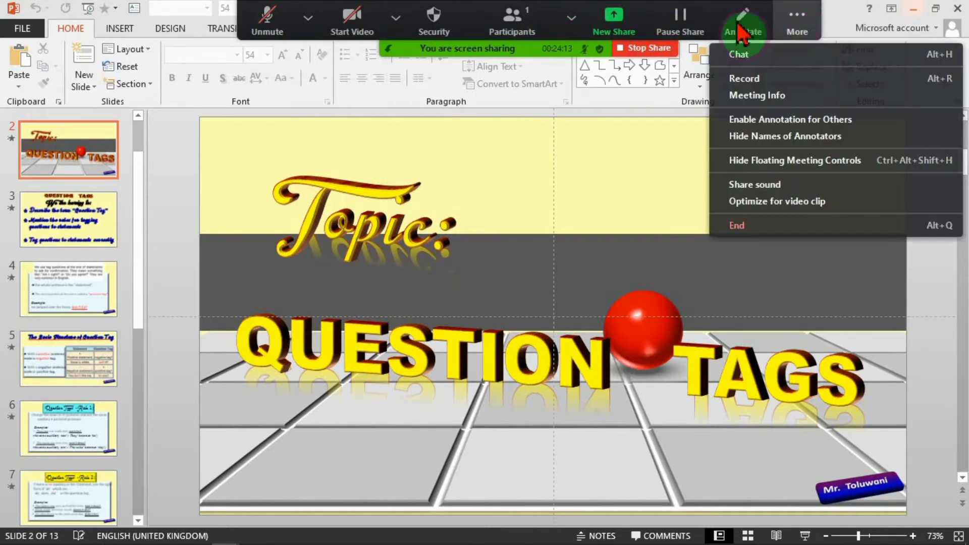
pyautogui.click(307, 17)
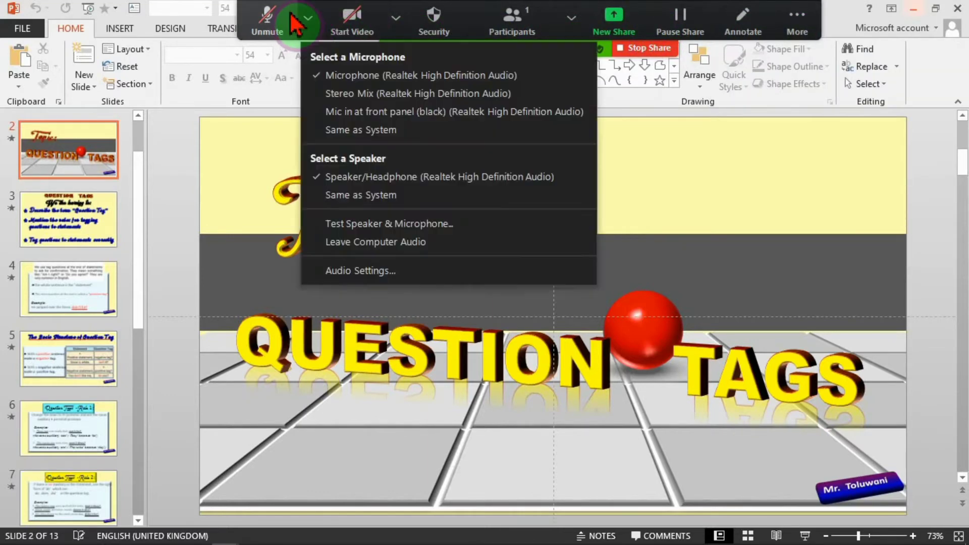
pyautogui.click(266, 19)
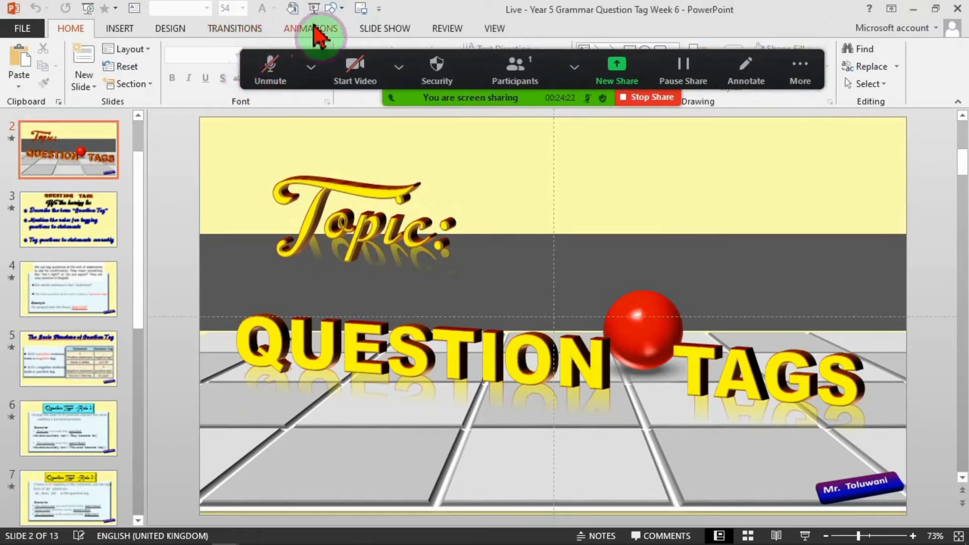
pyautogui.moveTo(488, 22)
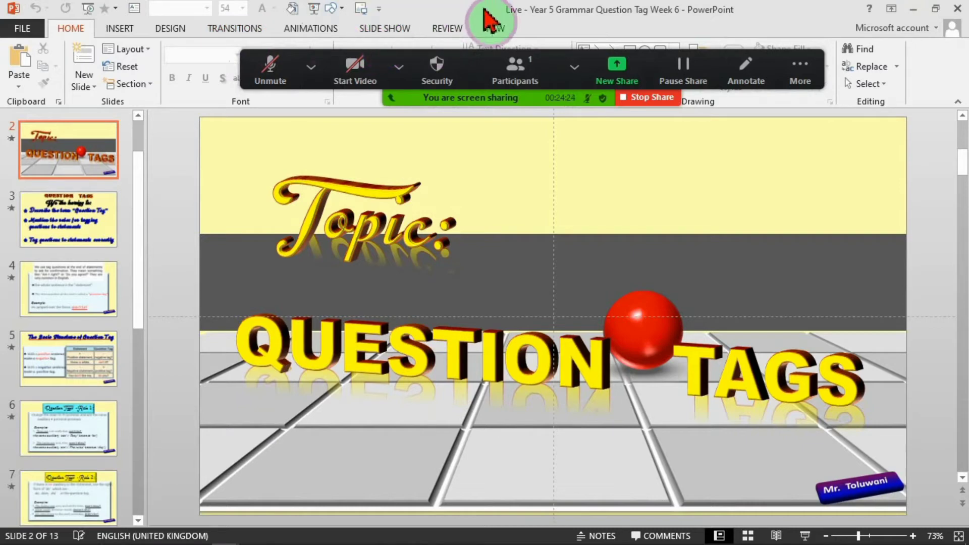
pyautogui.moveTo(692, 18)
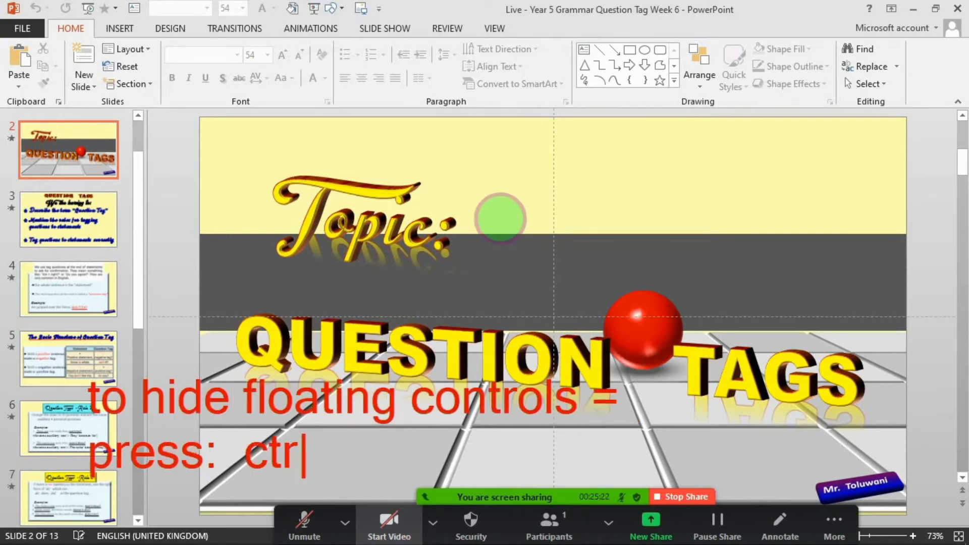
pyautogui.write('+shift+alt+h')
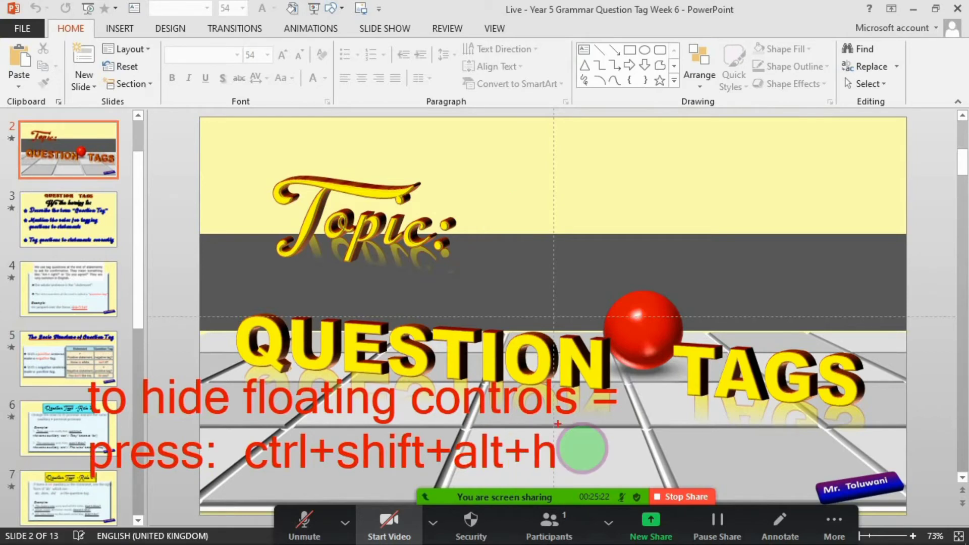
pyautogui.press('ctrl+shift+alt+h')
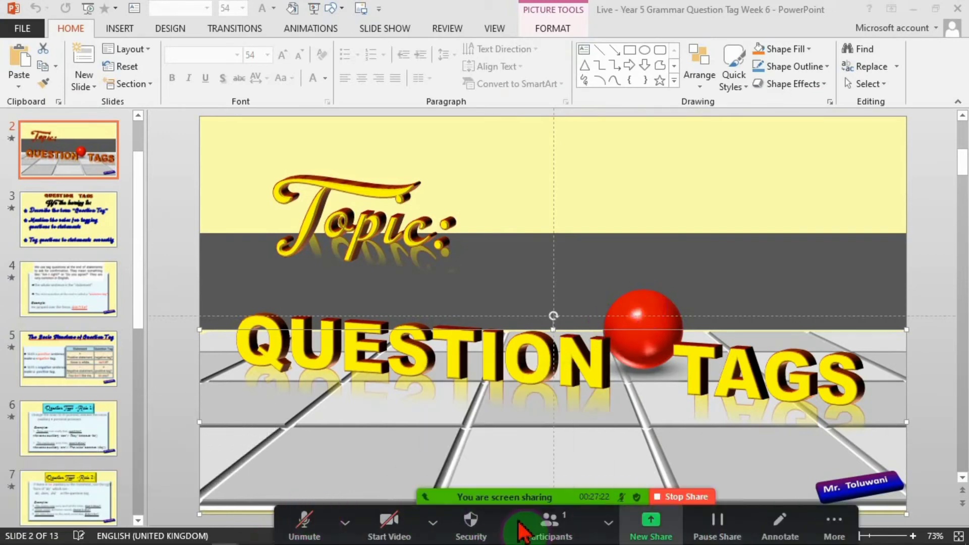
pyautogui.moveTo(548, 536)
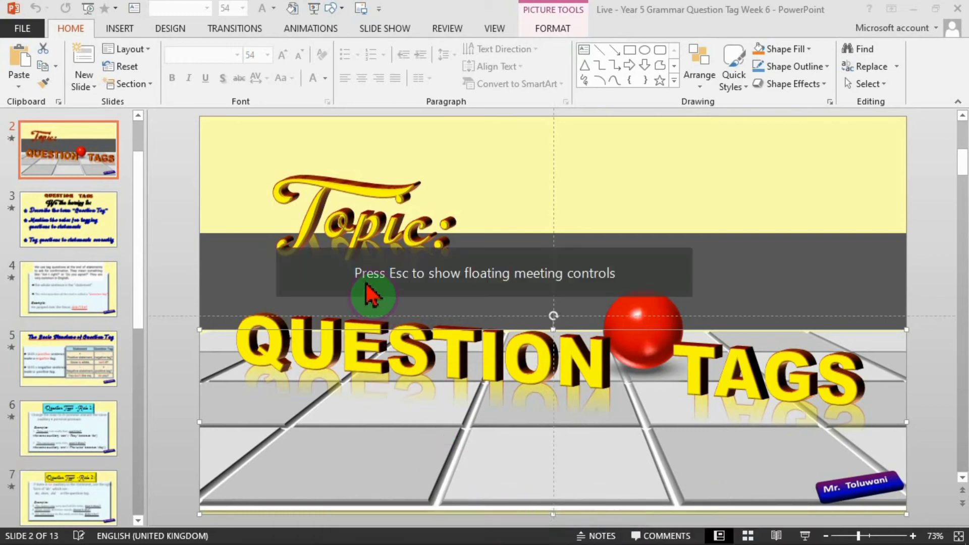
pyautogui.moveTo(518, 302)
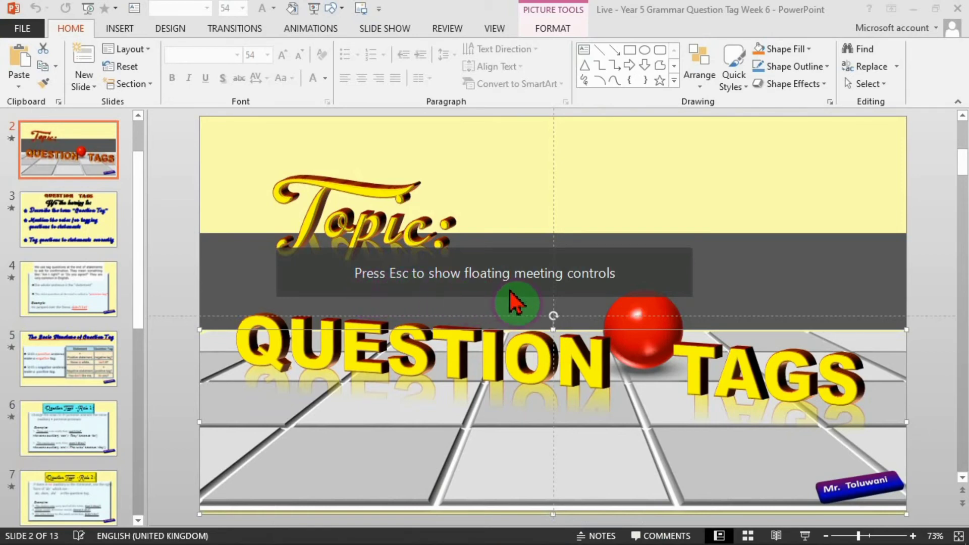